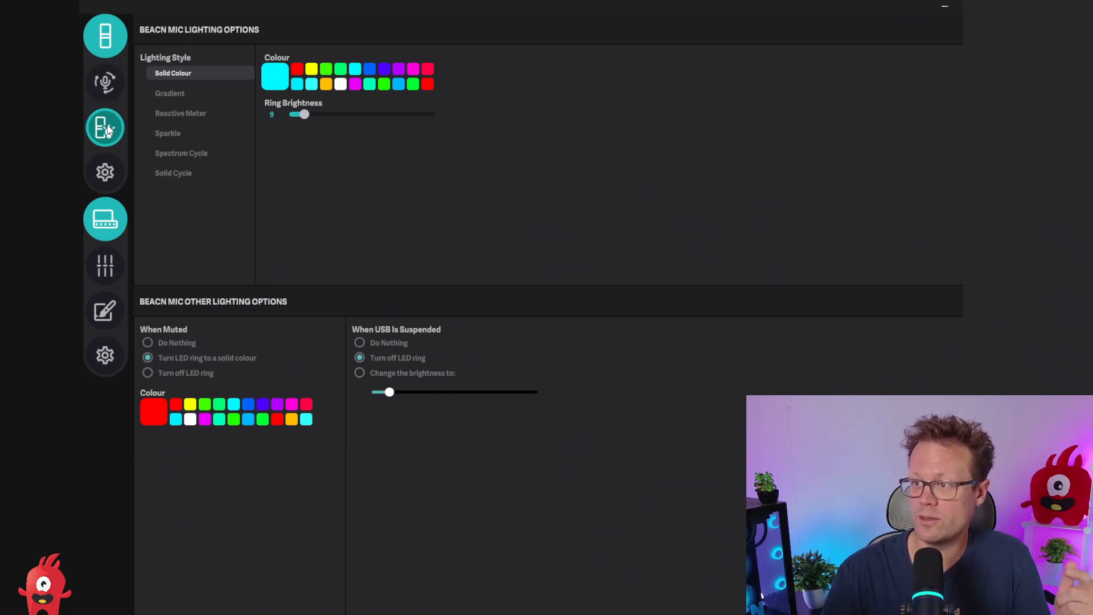
{"action": "mouse_move", "coordinate": [440, 226]}
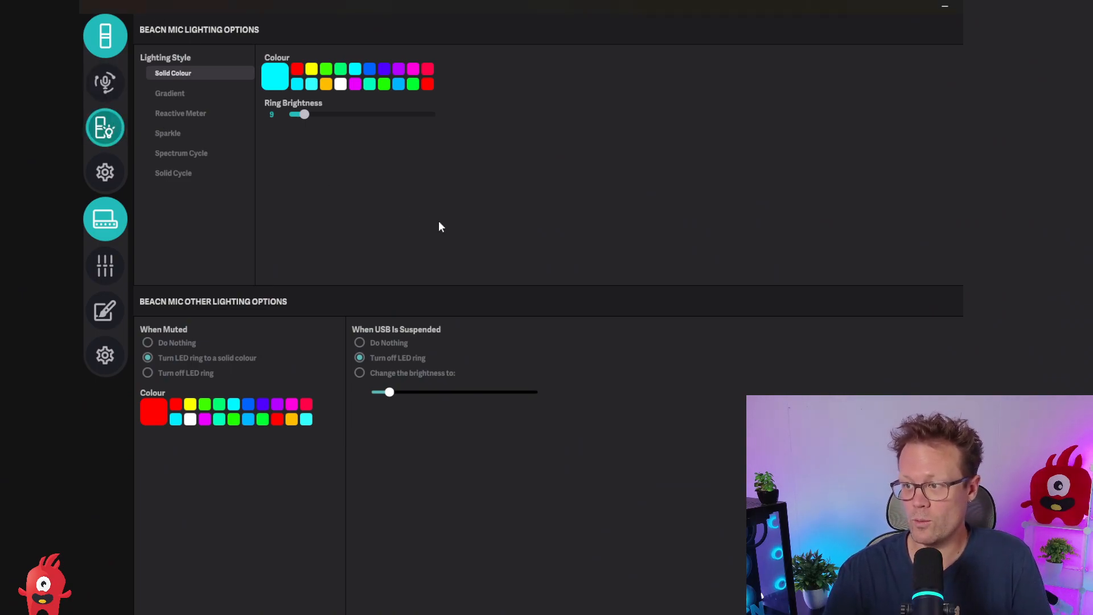
{"action": "mouse_move", "coordinate": [201, 288]}
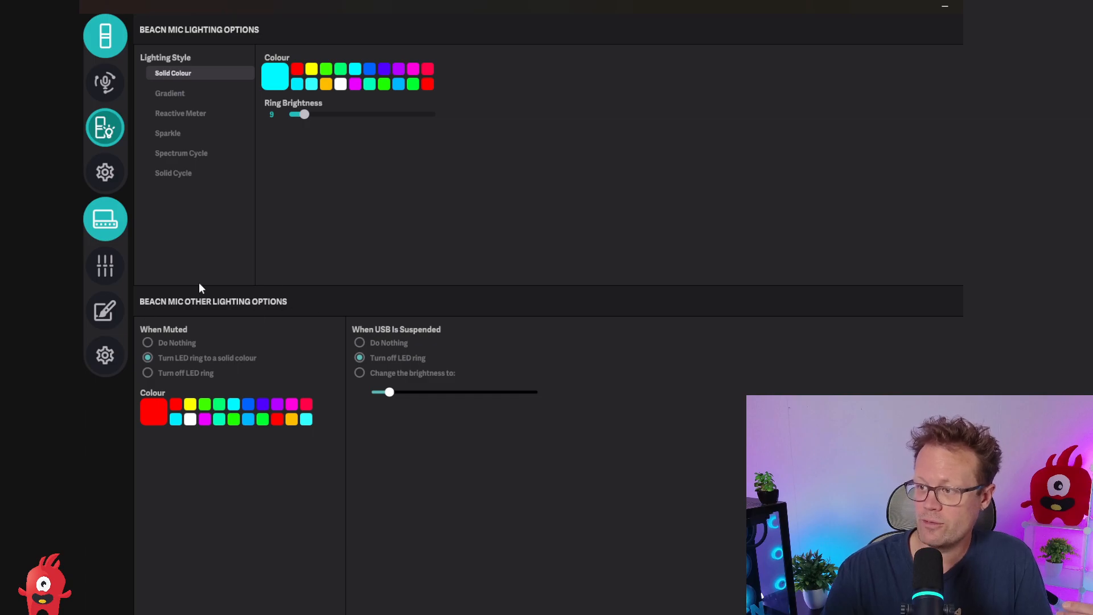
{"action": "mouse_move", "coordinate": [198, 286]}
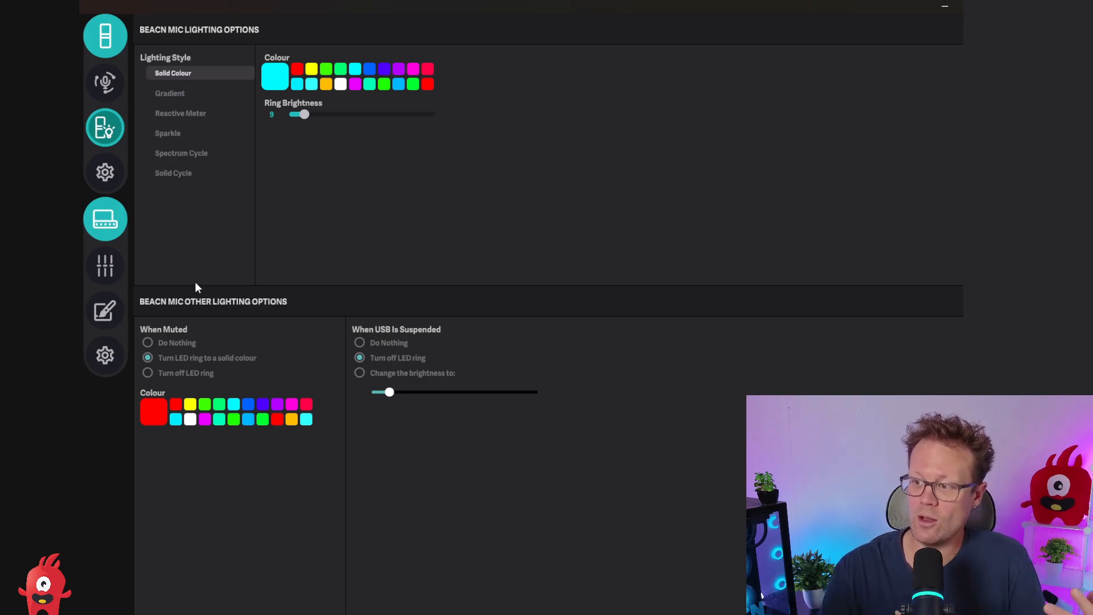
{"action": "mouse_move", "coordinate": [175, 346]}
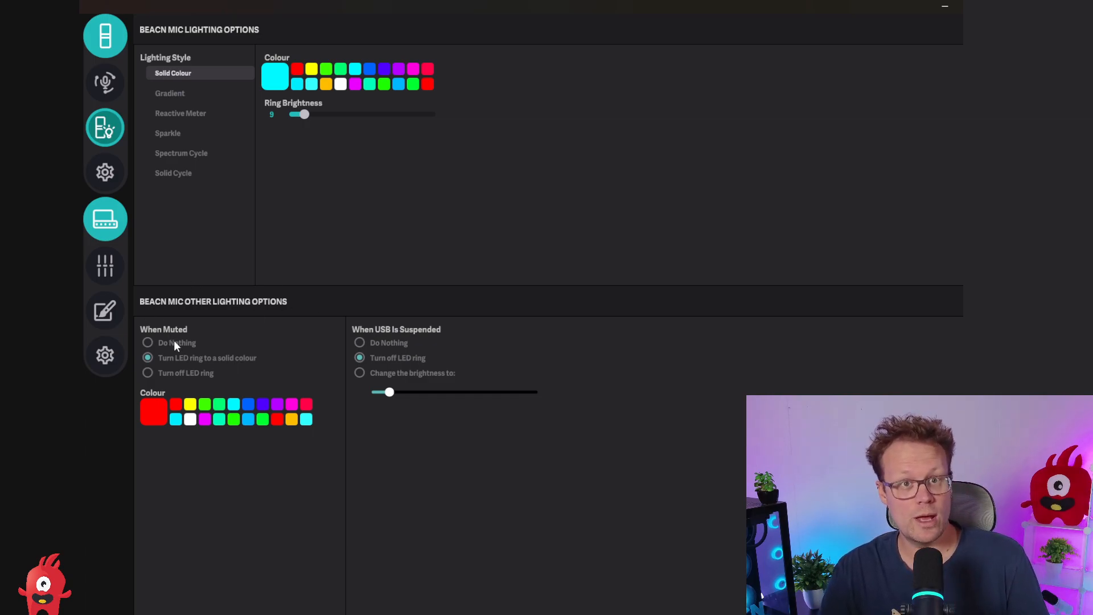
- Set the muted ring to a solid red colour
{"action": "left_click", "coordinate": [147, 343]}
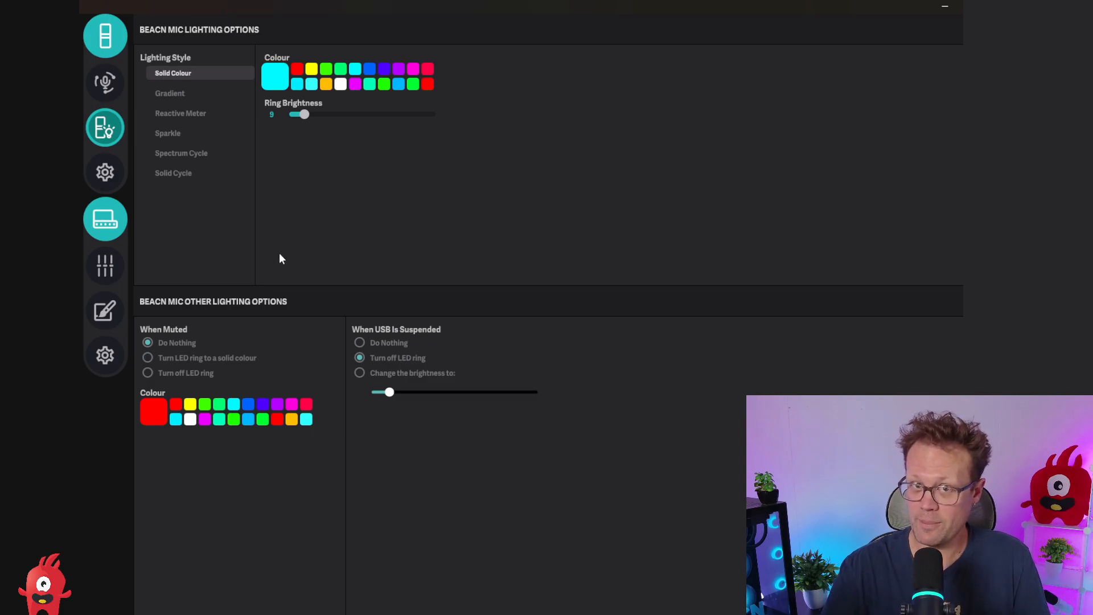
{"action": "left_click", "coordinate": [148, 358]}
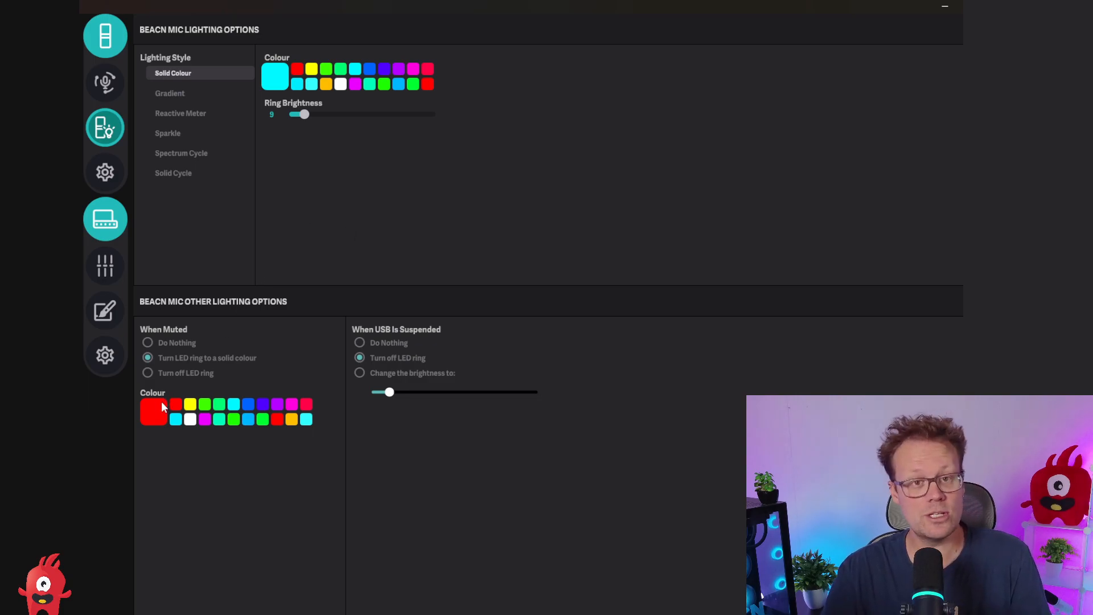
{"action": "left_click", "coordinate": [153, 411]}
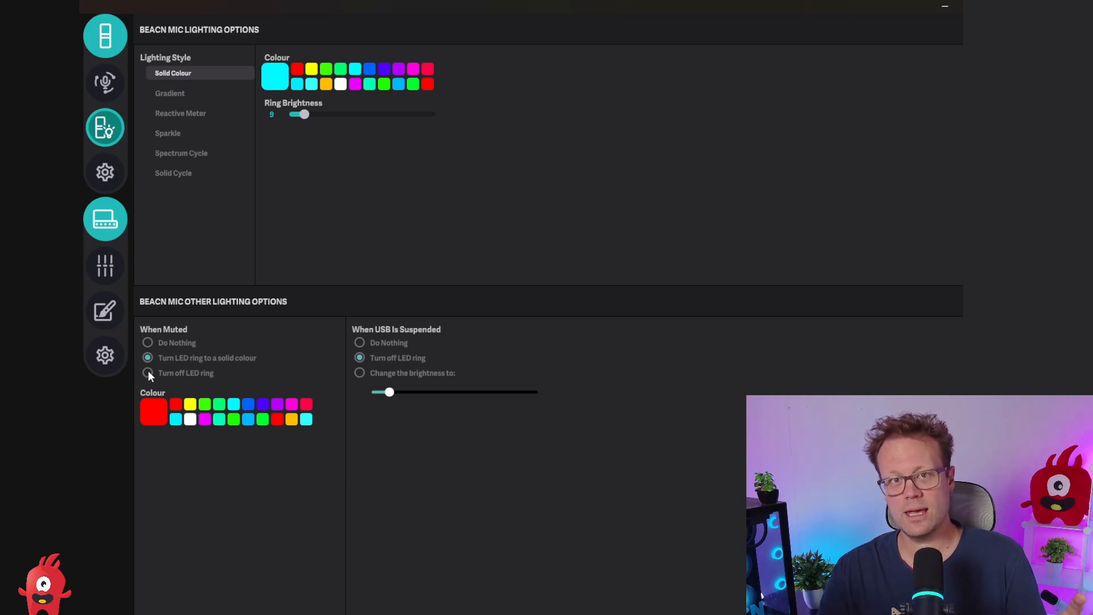
{"action": "mouse_move", "coordinate": [167, 318]}
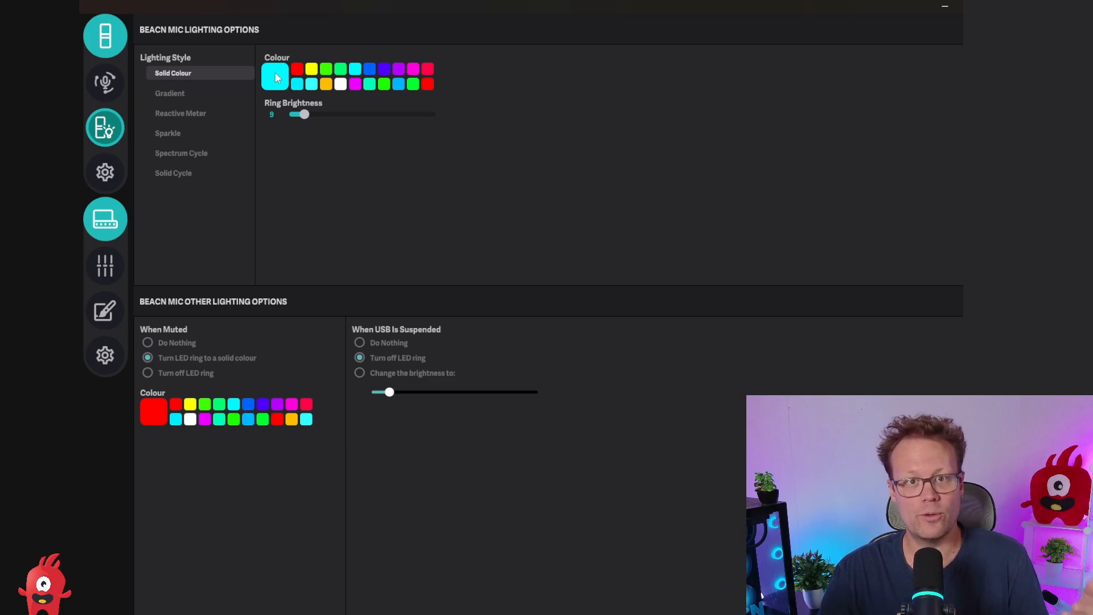
- Change the main ring colour from cyan to bright green (00FF04)
{"action": "left_click", "coordinate": [274, 75]}
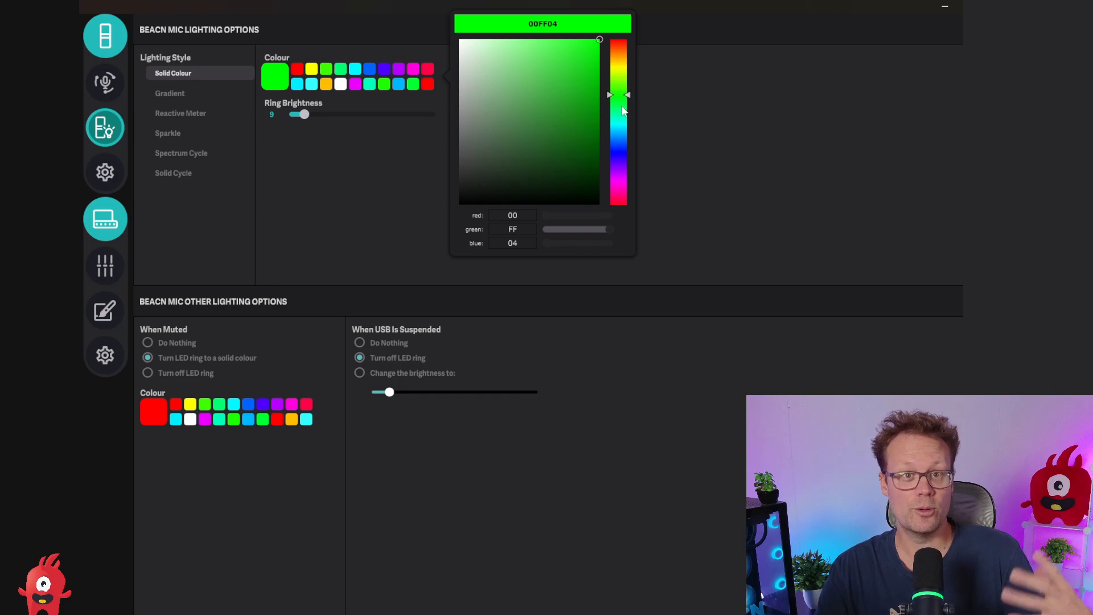
{"action": "left_click", "coordinate": [373, 211]}
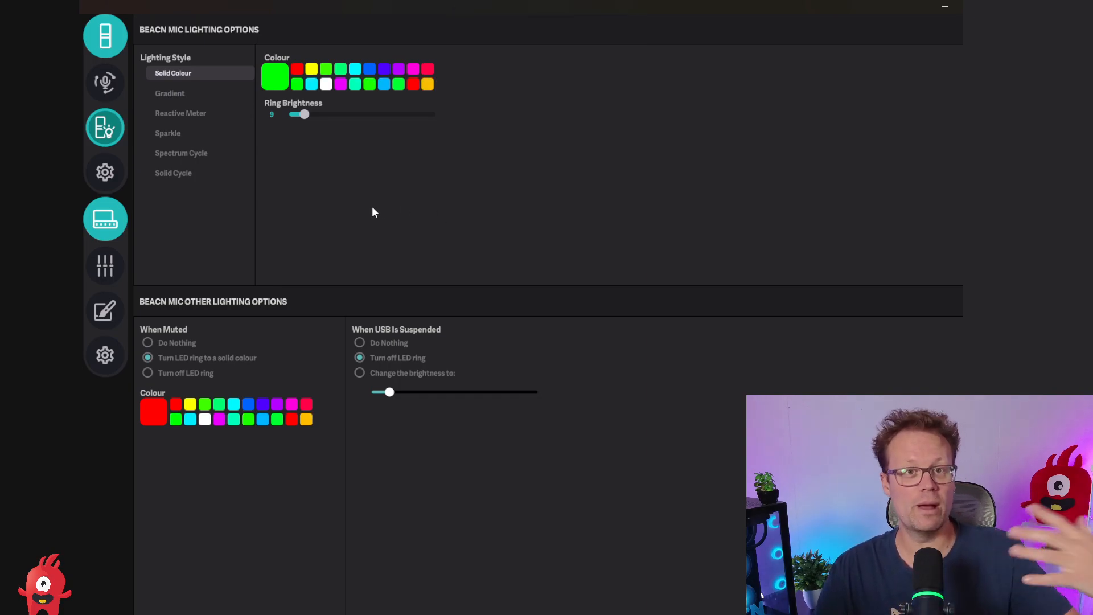
{"action": "mouse_move", "coordinate": [258, 212]}
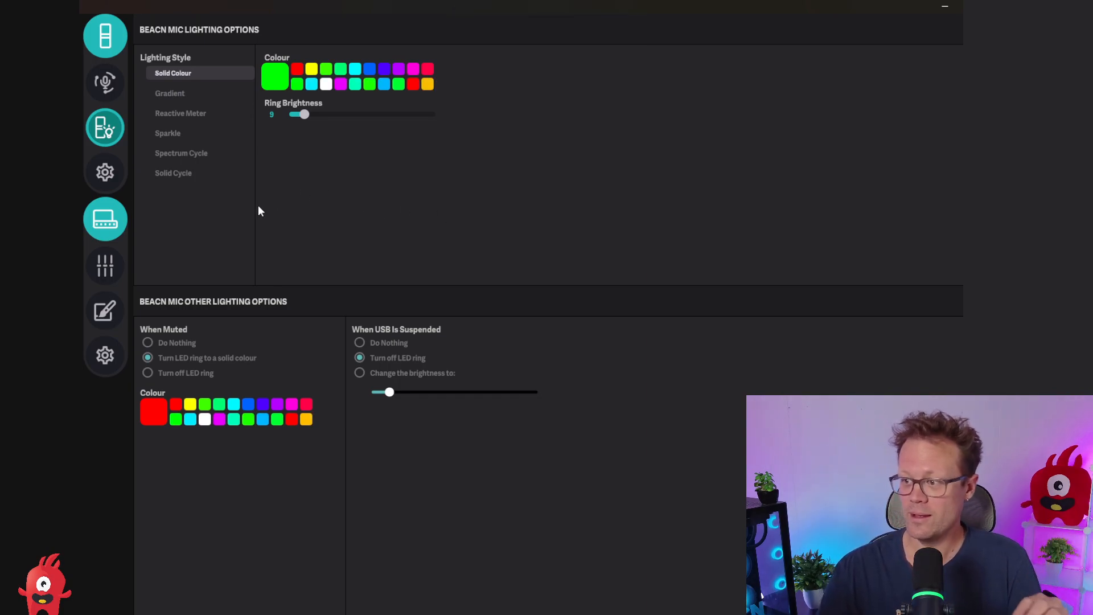
- Make the LED ring turn off completely while the mic is muted
{"action": "left_click", "coordinate": [147, 373]}
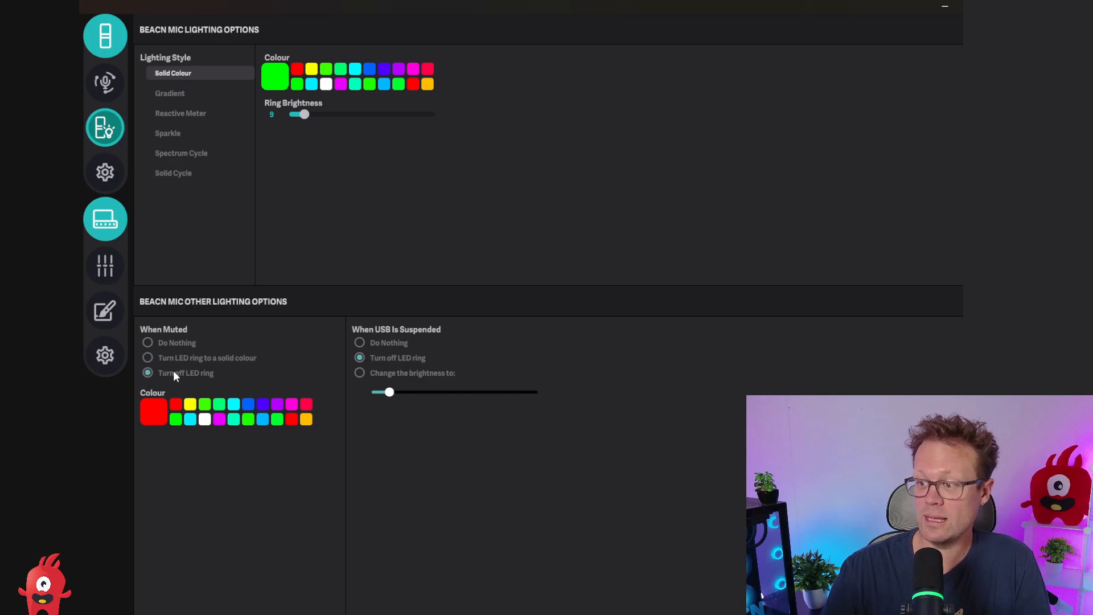
{"action": "mouse_move", "coordinate": [304, 266]}
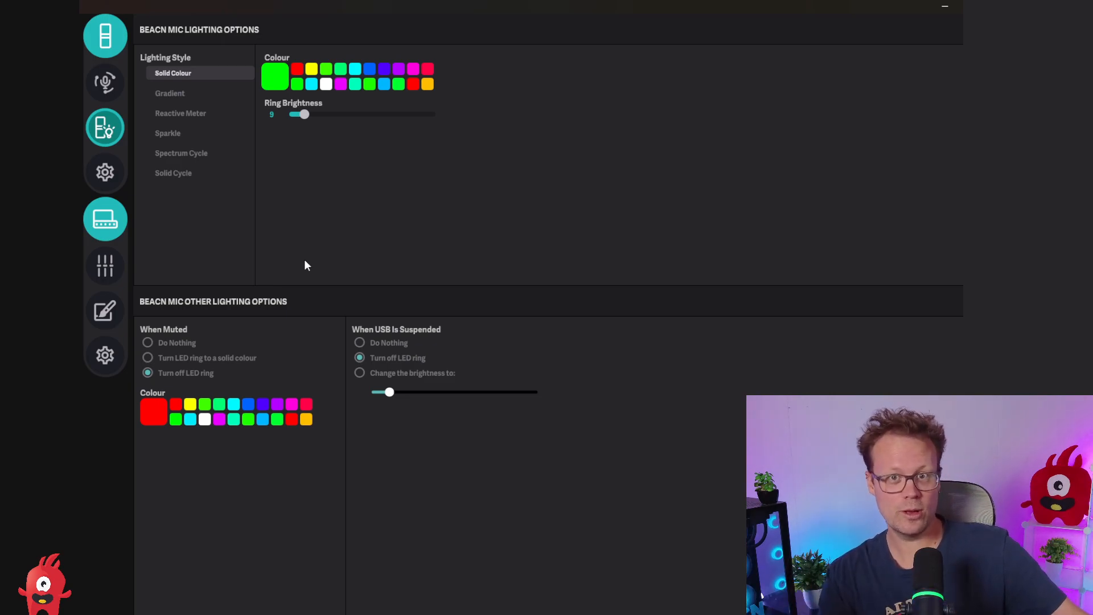
{"action": "mouse_move", "coordinate": [278, 241]}
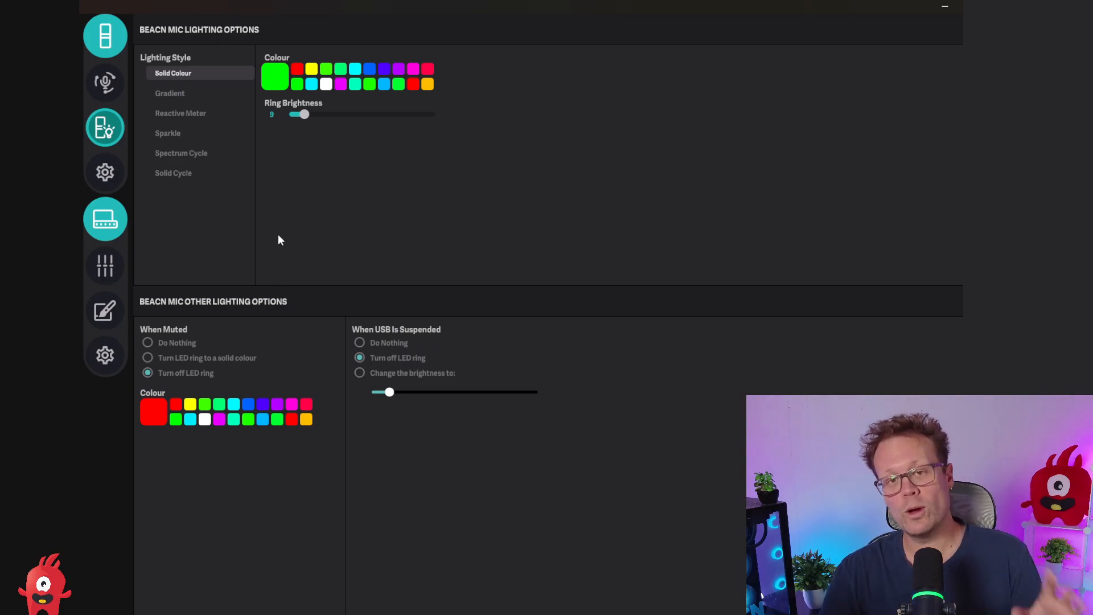
{"action": "mouse_move", "coordinate": [467, 459]}
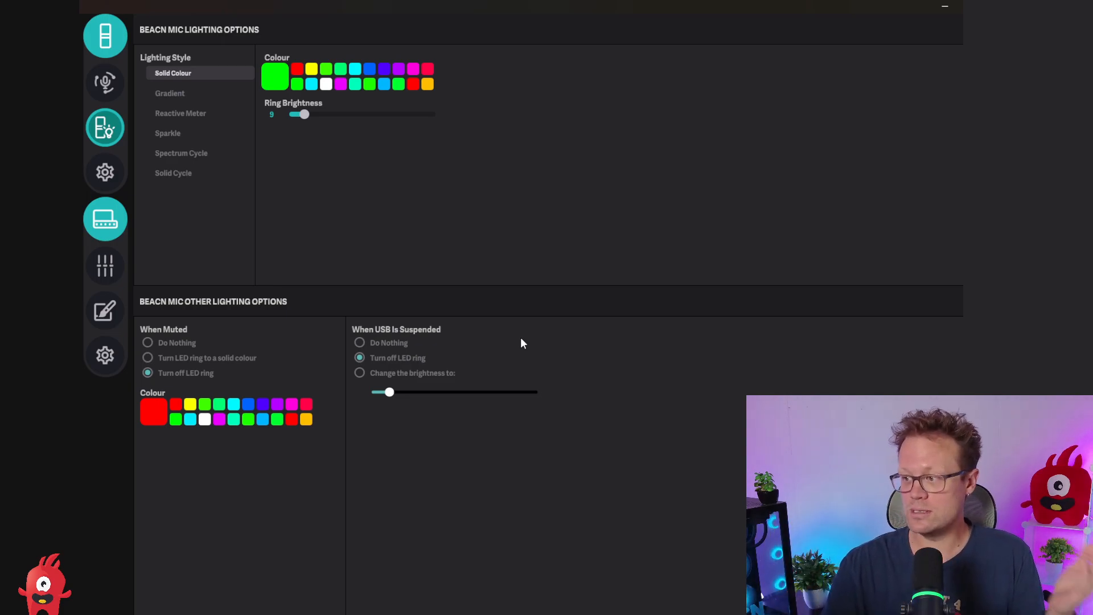
{"action": "mouse_move", "coordinate": [514, 345]}
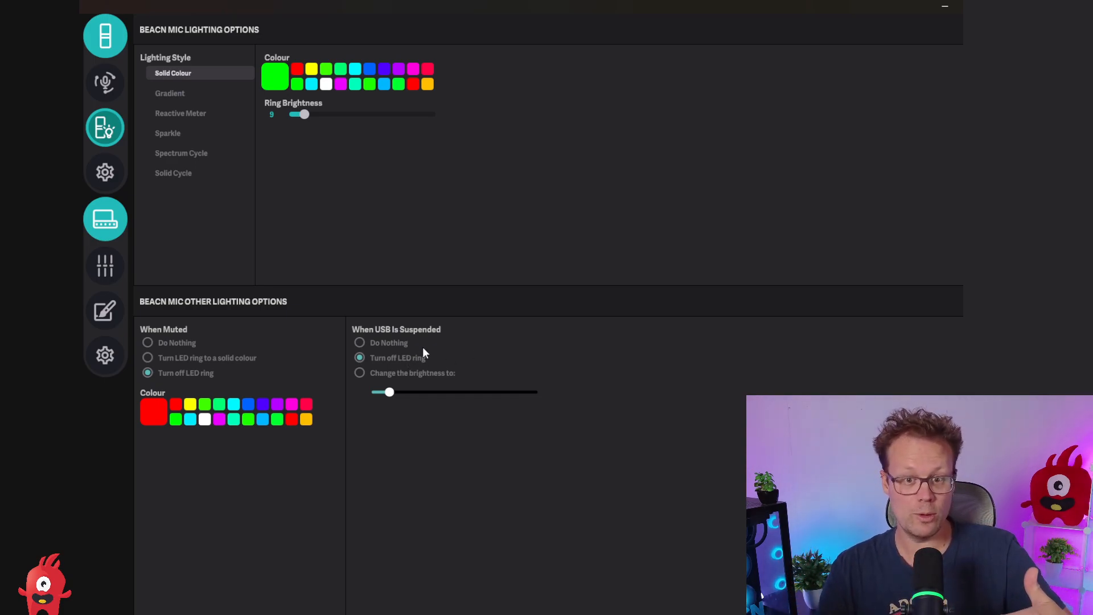
{"action": "mouse_move", "coordinate": [452, 363]}
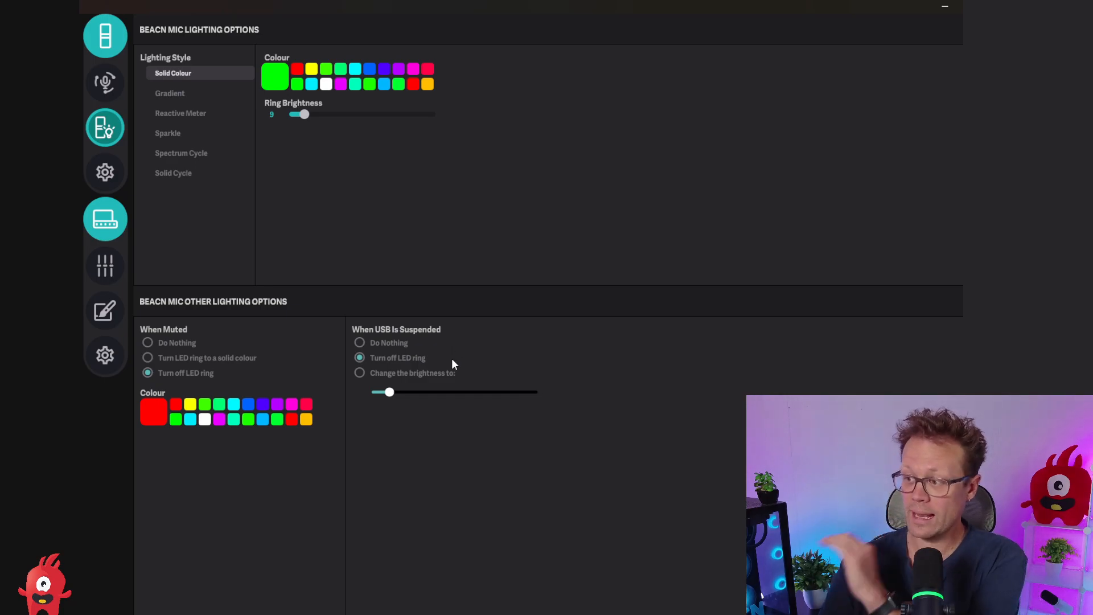
{"action": "mouse_move", "coordinate": [435, 358]}
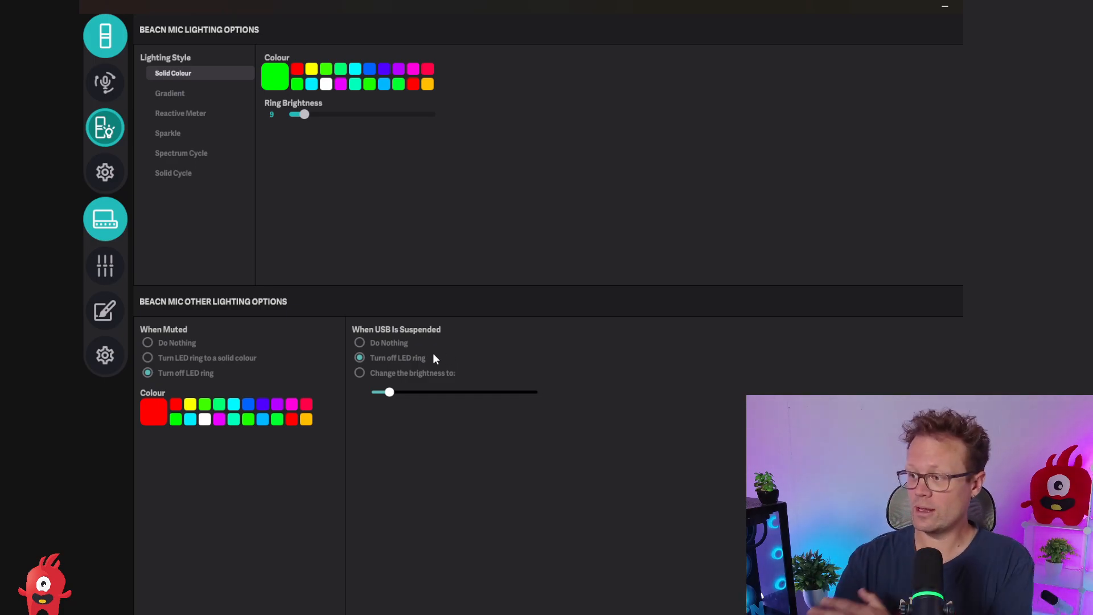
{"action": "mouse_move", "coordinate": [417, 378]}
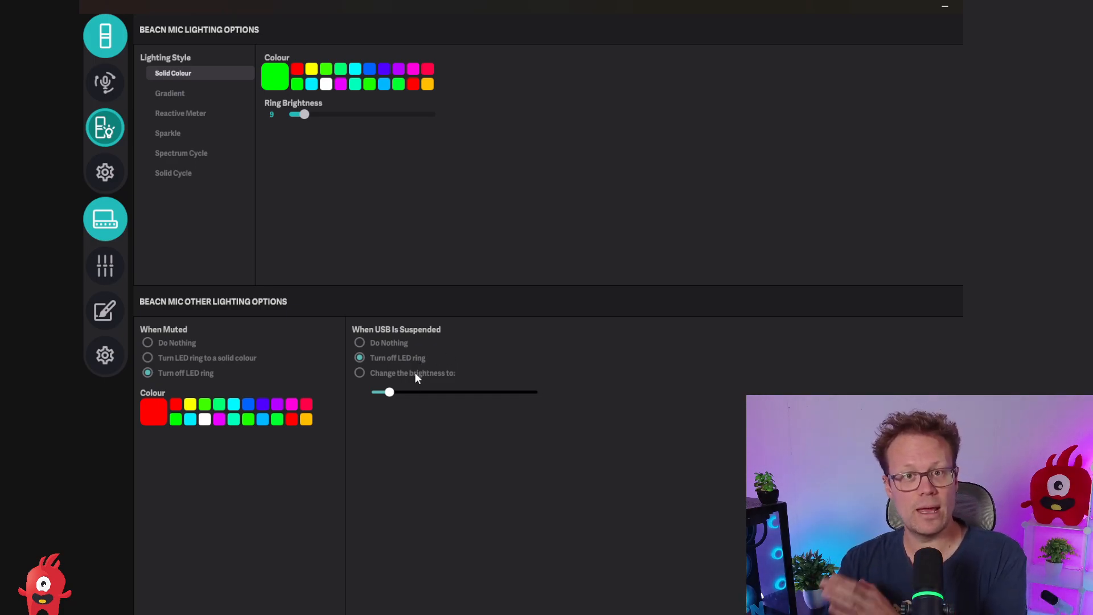